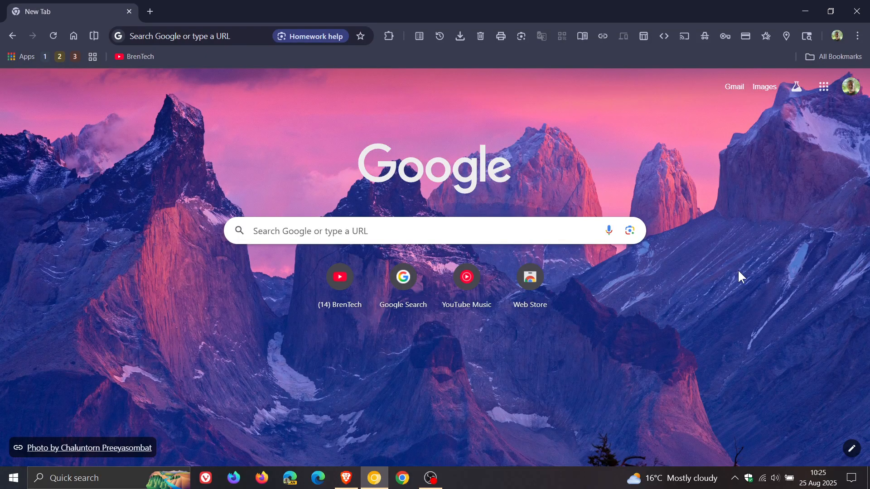
pyautogui.moveTo(823, 87)
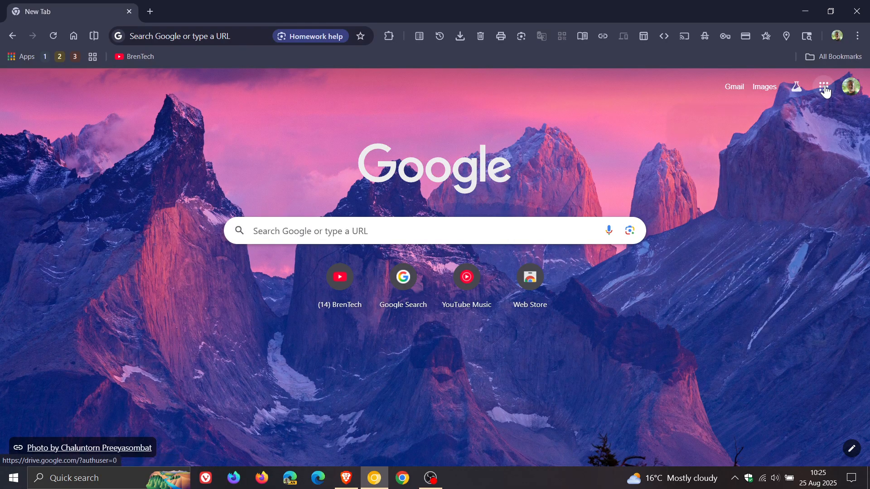
# Launch Gemini from the Google apps grid on the new-tab page
pyautogui.click(824, 87)
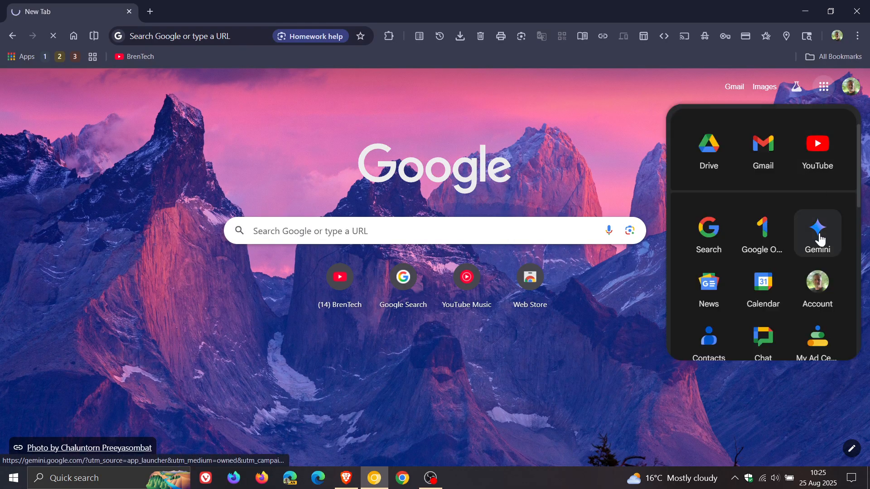
pyautogui.click(817, 230)
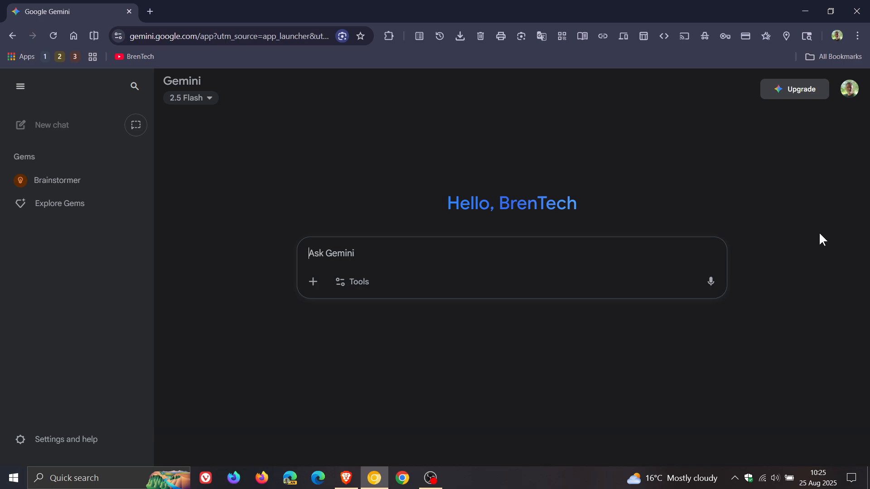
pyautogui.moveTo(815, 239)
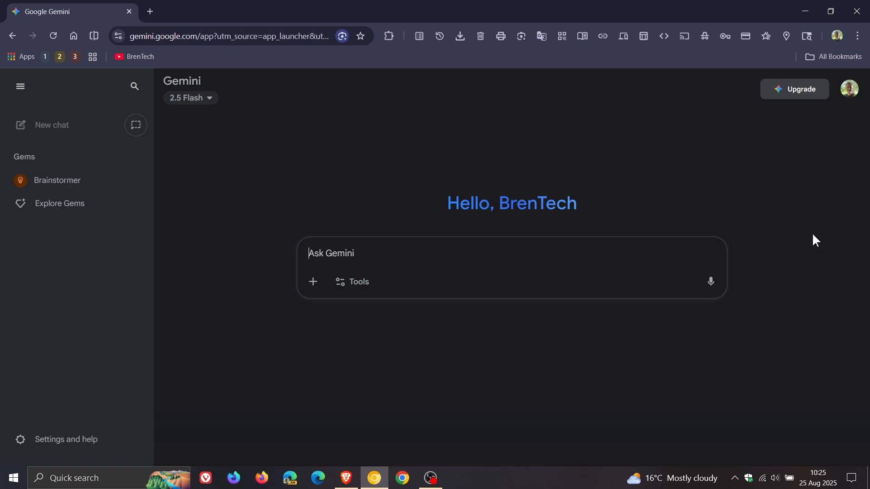
pyautogui.moveTo(281, 180)
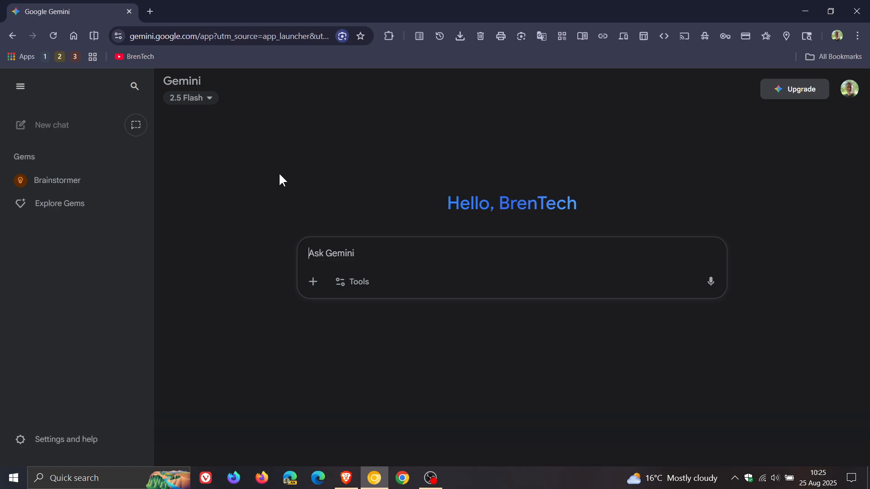
pyautogui.moveTo(136, 125)
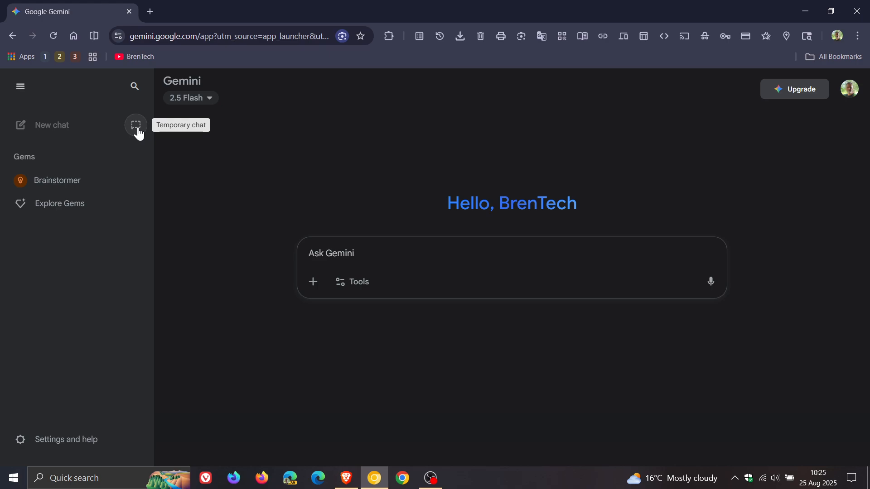
# Start a temporary chat and send the message 'hi' to Gemini
pyautogui.click(136, 126)
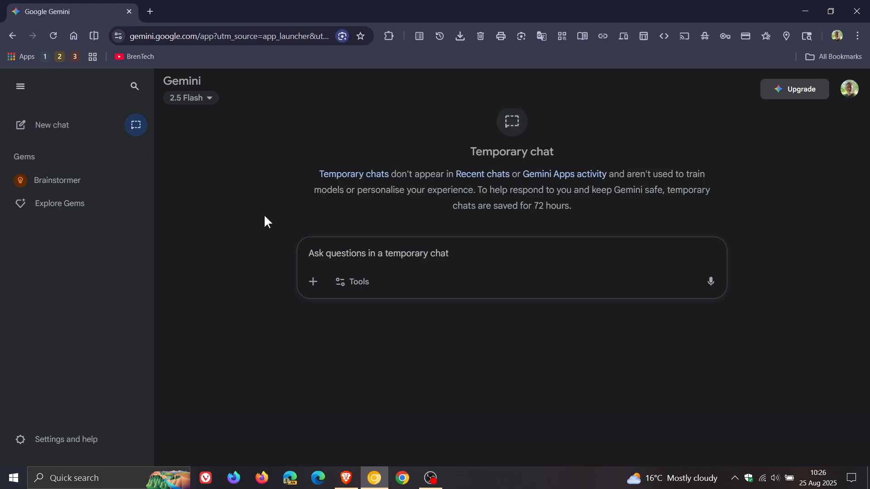
pyautogui.moveTo(369, 189)
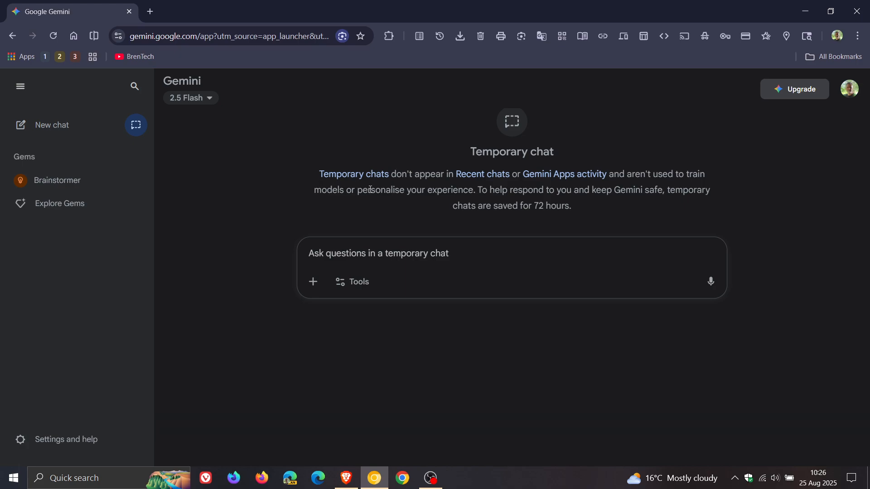
pyautogui.moveTo(497, 187)
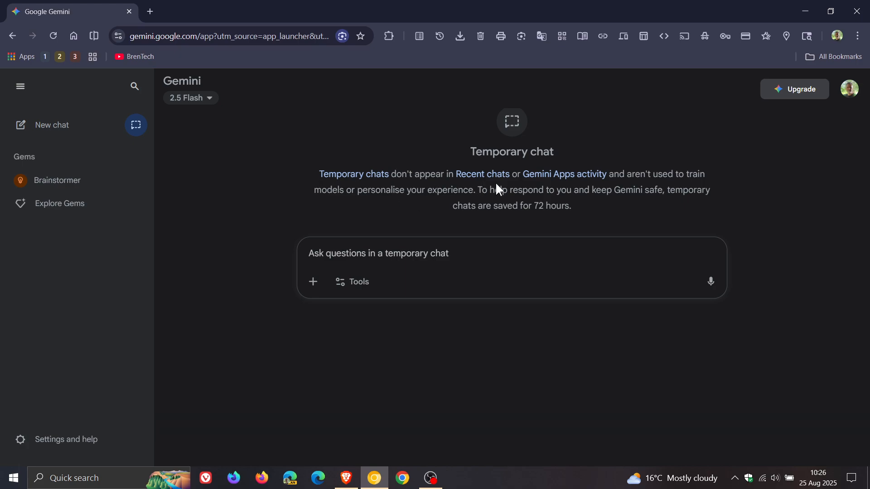
pyautogui.moveTo(655, 186)
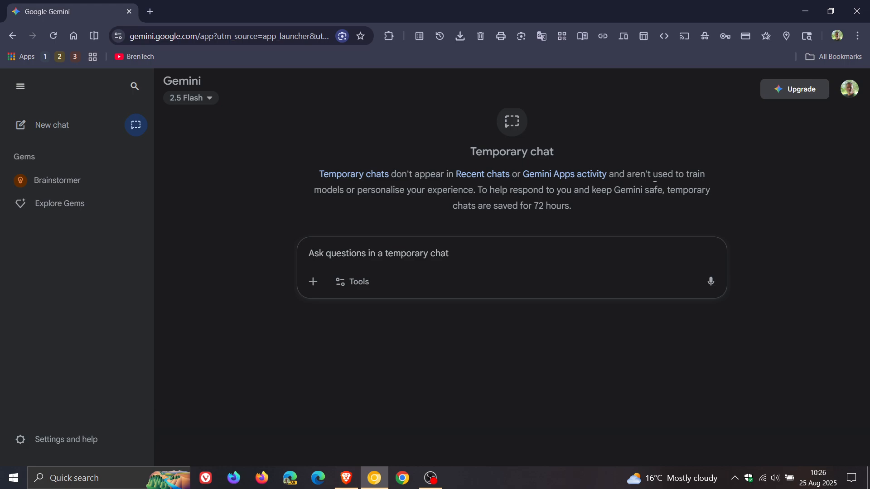
pyautogui.moveTo(426, 215)
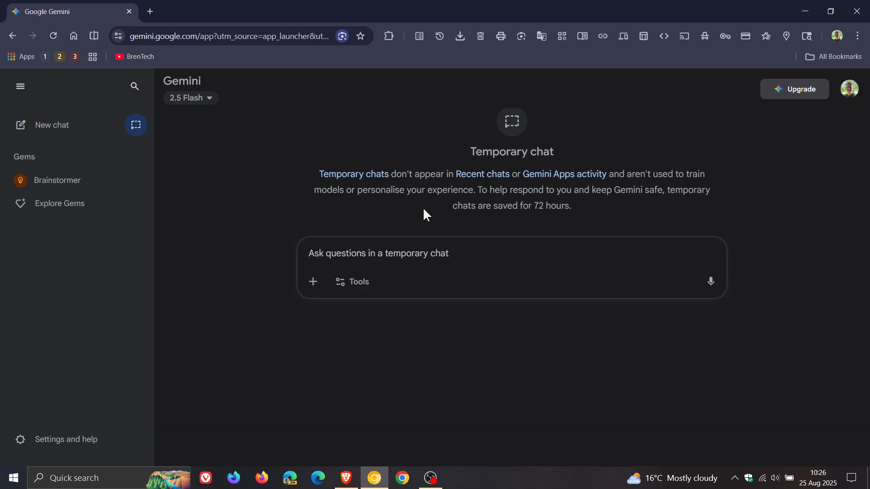
pyautogui.moveTo(584, 211)
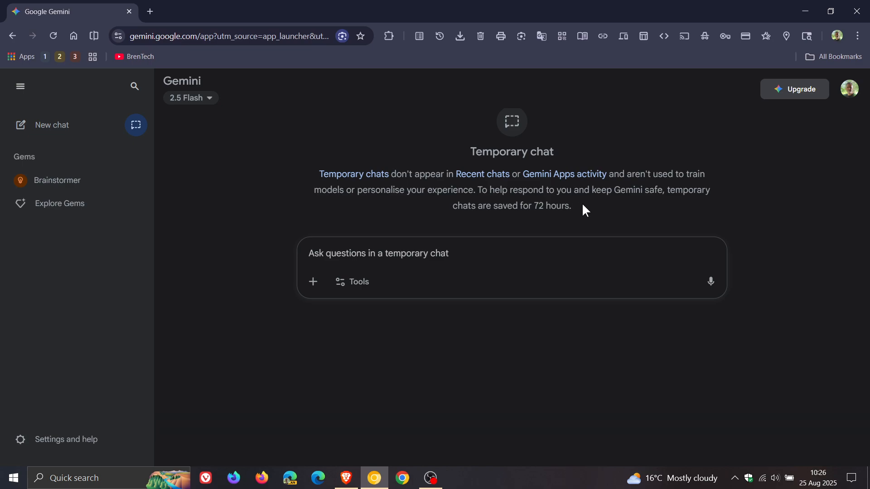
pyautogui.moveTo(543, 234)
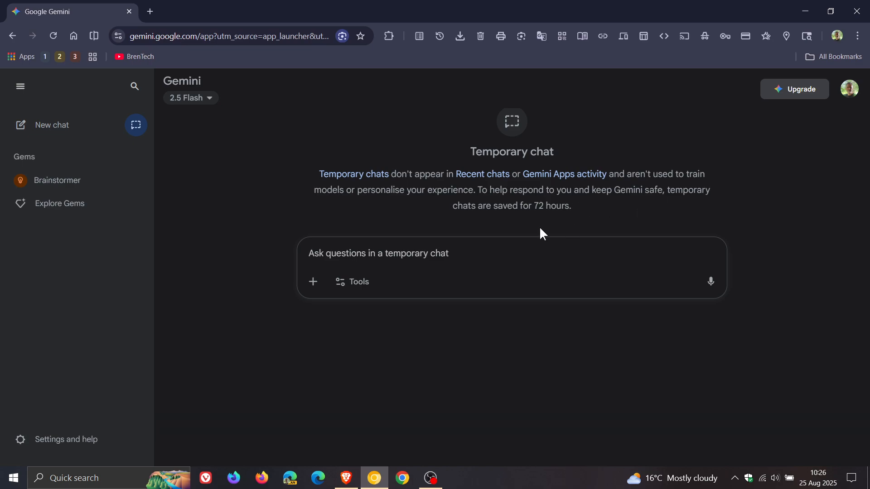
pyautogui.moveTo(562, 225)
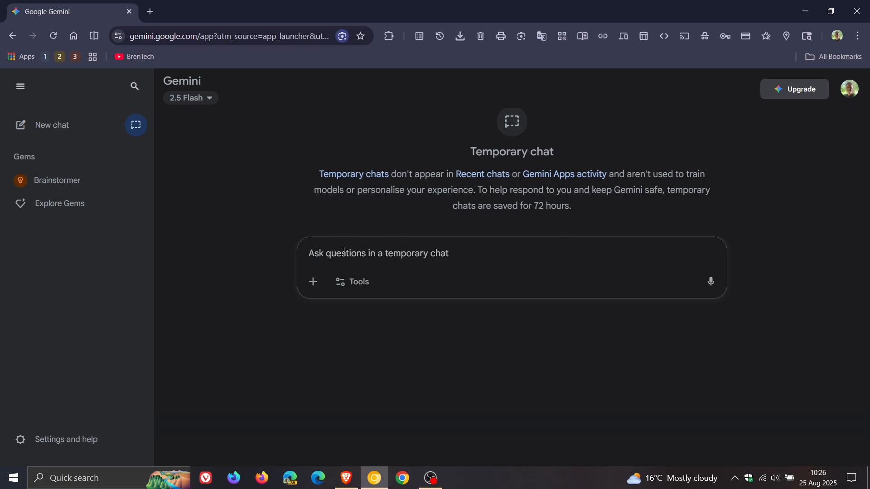
pyautogui.write('hi')
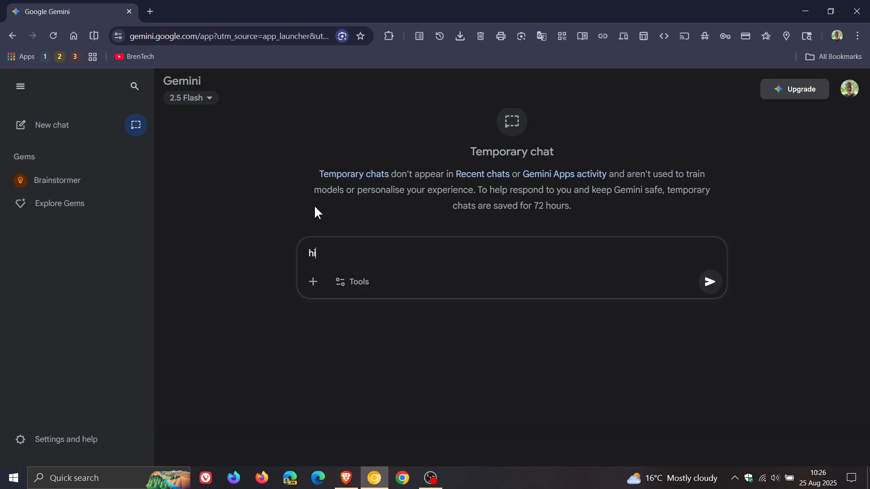
pyautogui.click(709, 281)
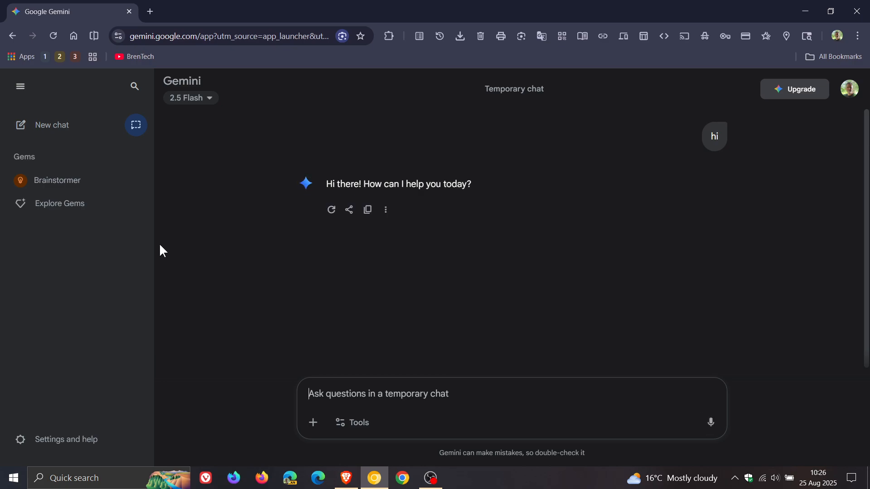
pyautogui.moveTo(60, 292)
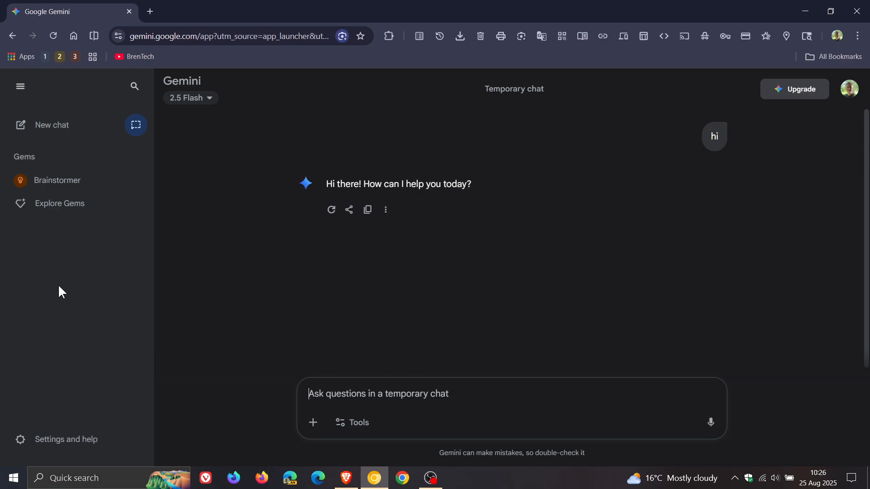
pyautogui.moveTo(147, 152)
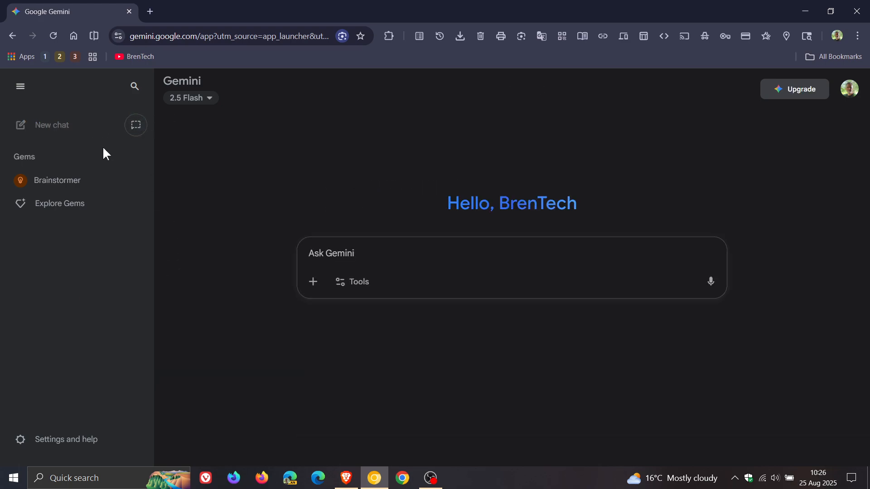
pyautogui.moveTo(333, 189)
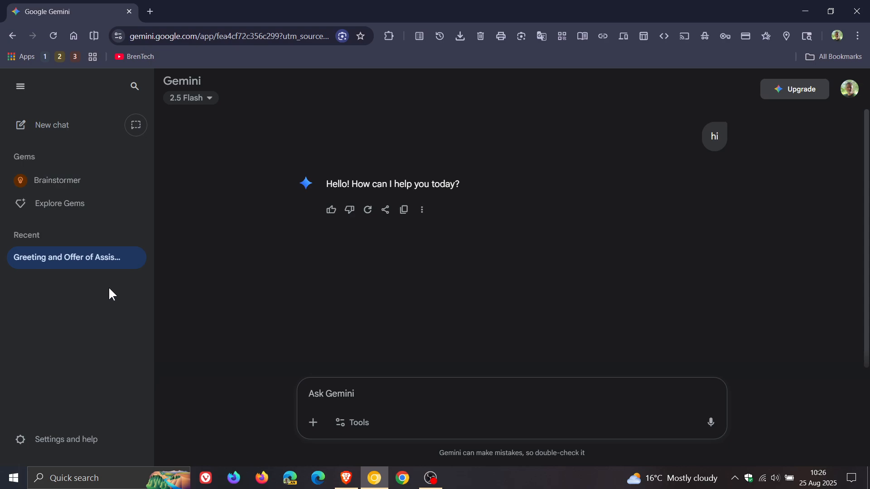
pyautogui.moveTo(135, 125)
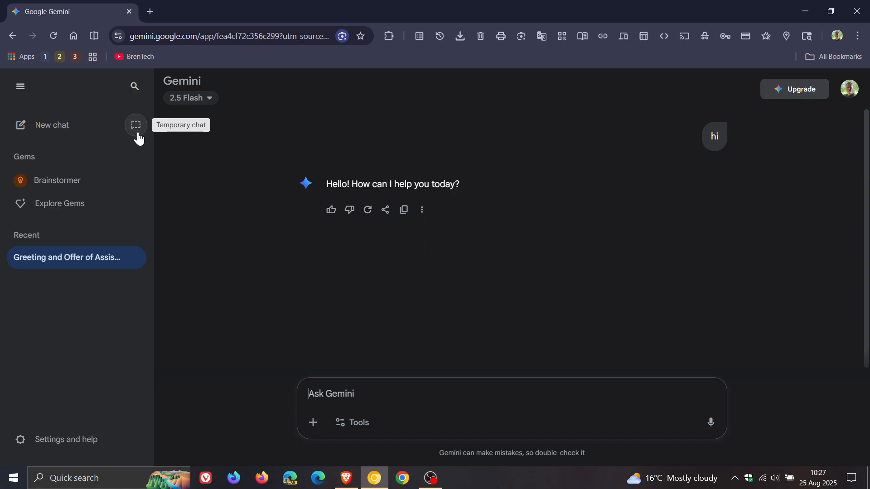
# Start another temporary chat while the earlier regular chat stays listed under Recent
pyautogui.click(135, 125)
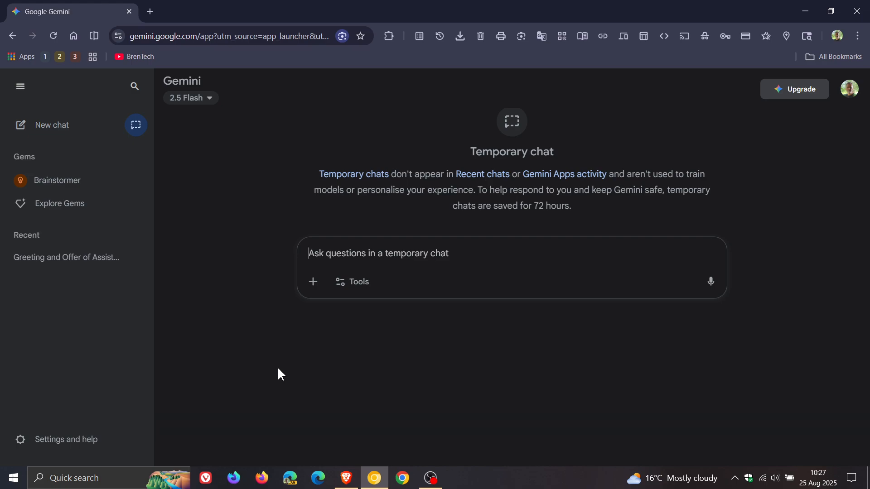
pyautogui.moveTo(214, 328)
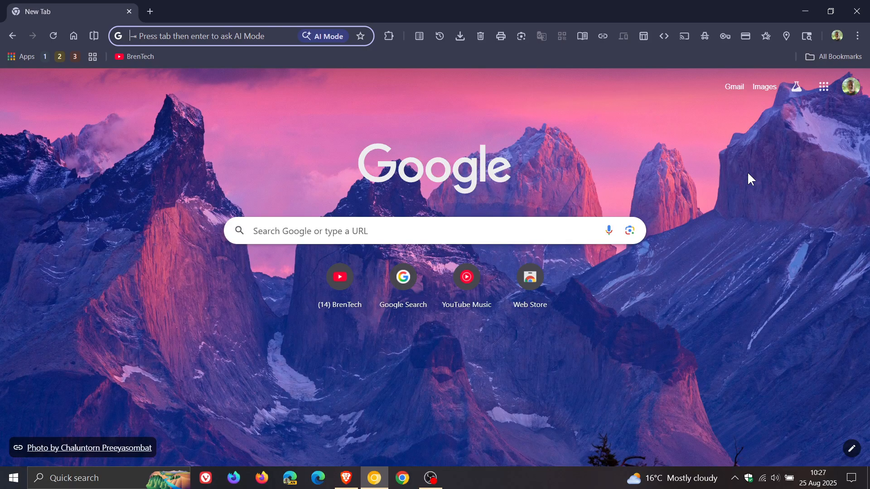
pyautogui.moveTo(756, 262)
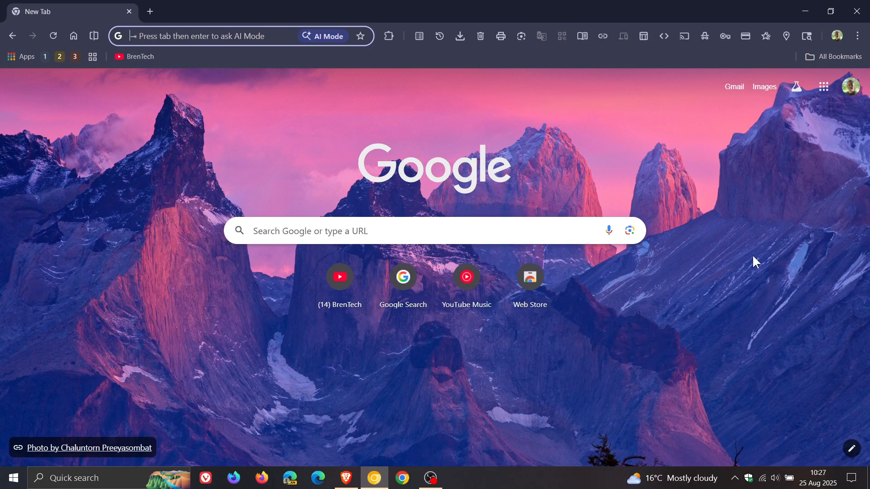